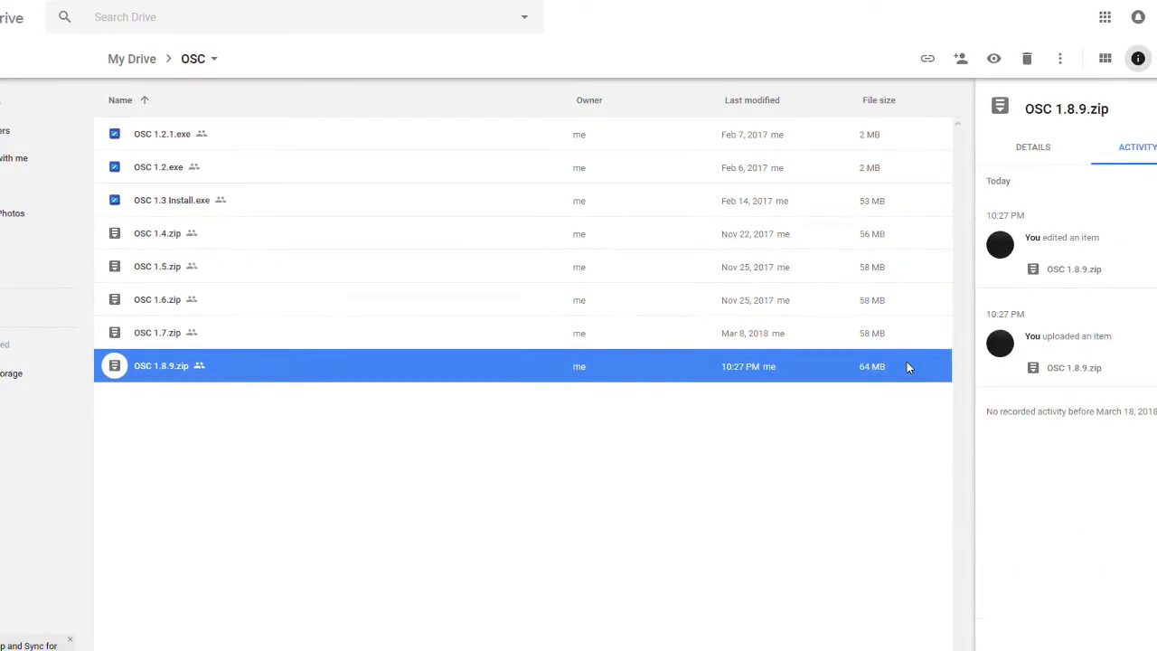
Step: Select OSC 1.8.9.zip in the Drive OSC folder and bring up its Download action
{"action": "left_click", "coordinate": [682, 423]}
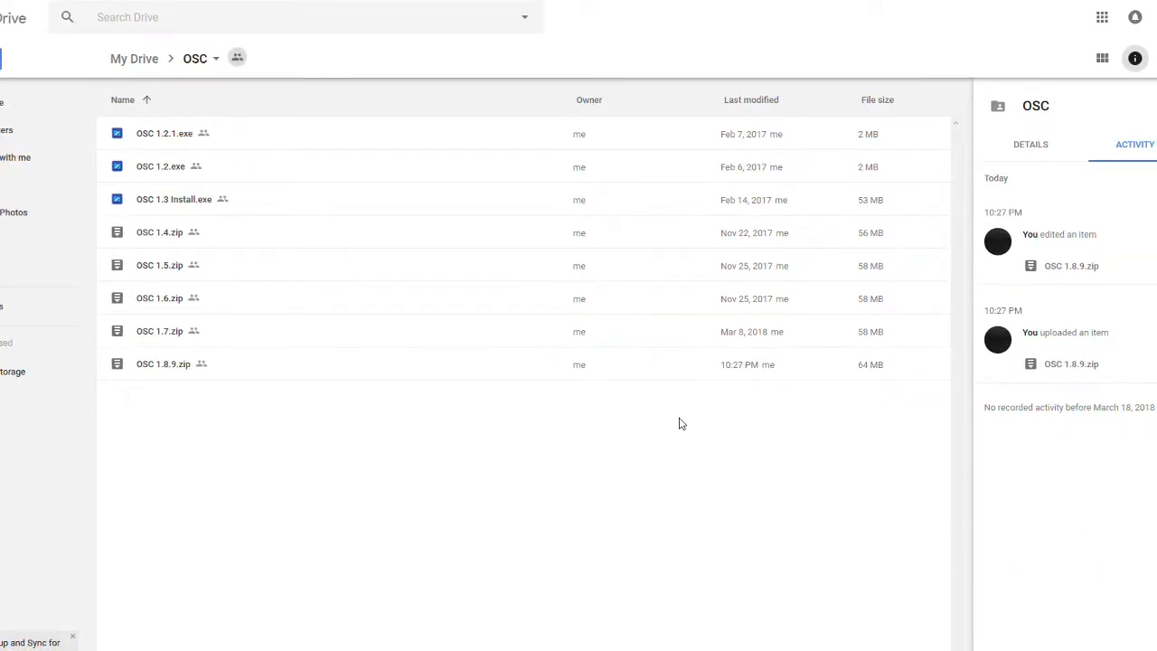
{"action": "scroll", "scroll_direction": "down", "scroll_amount": 3}
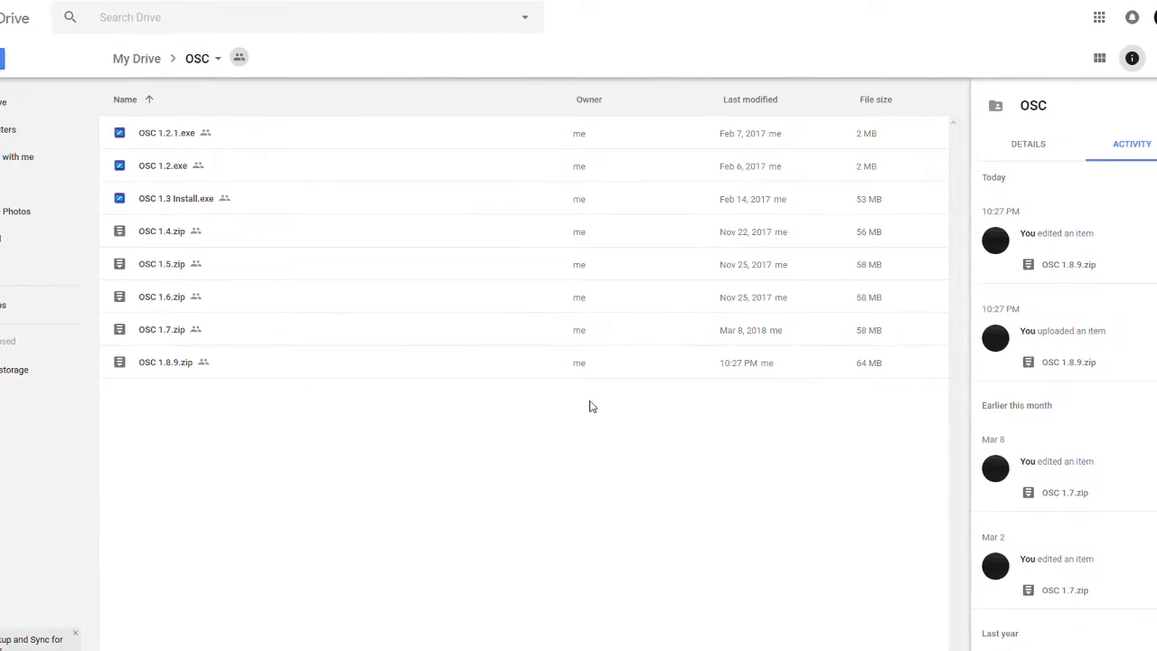
{"action": "left_click", "coordinate": [166, 362]}
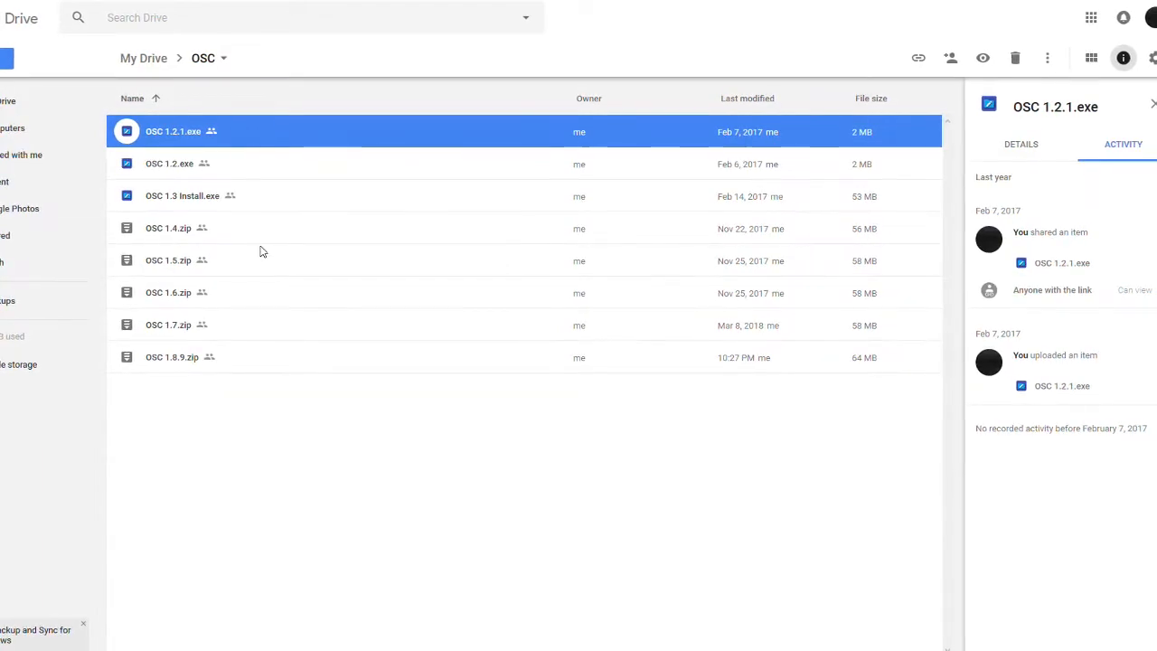
{"action": "right_click", "coordinate": [173, 356]}
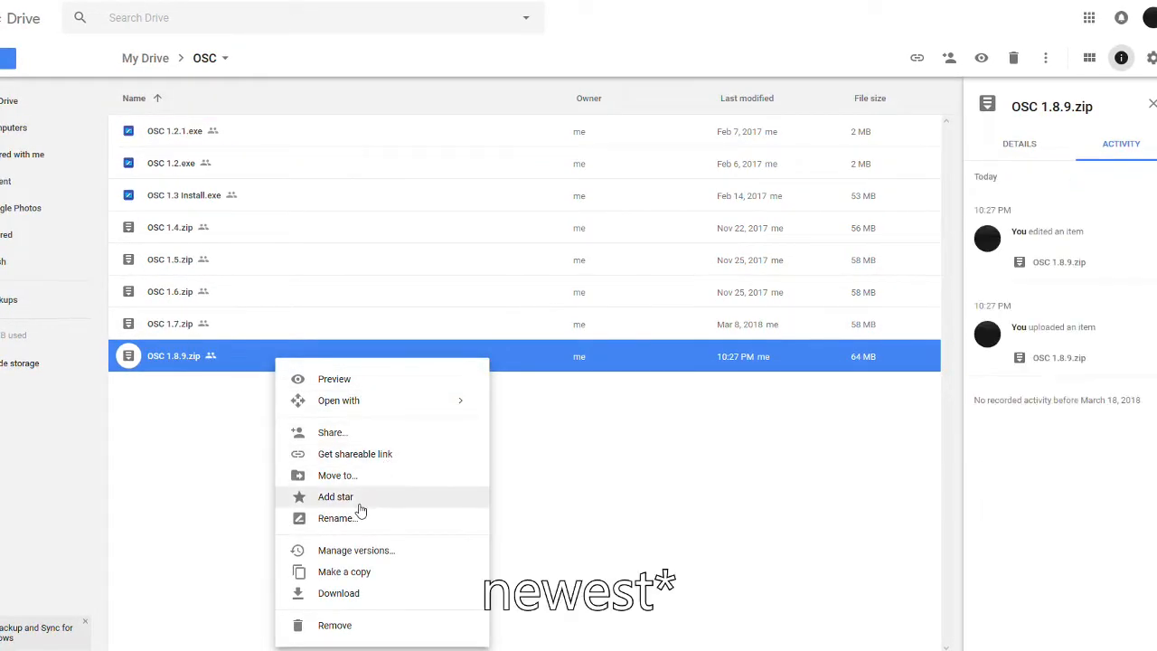
{"action": "mouse_move", "coordinate": [624, 468]}
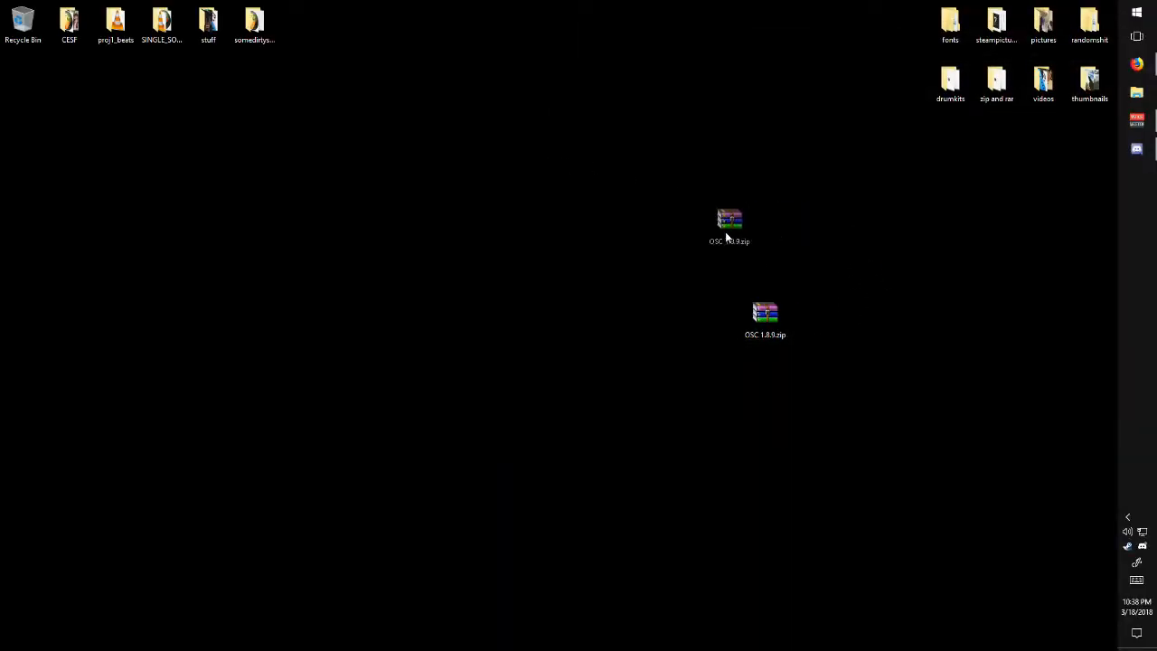
Step: Extract the OSC 1.8.9 folder from the zip to the desktop in WinRAR and close the archive
{"action": "left_click", "coordinate": [765, 318]}
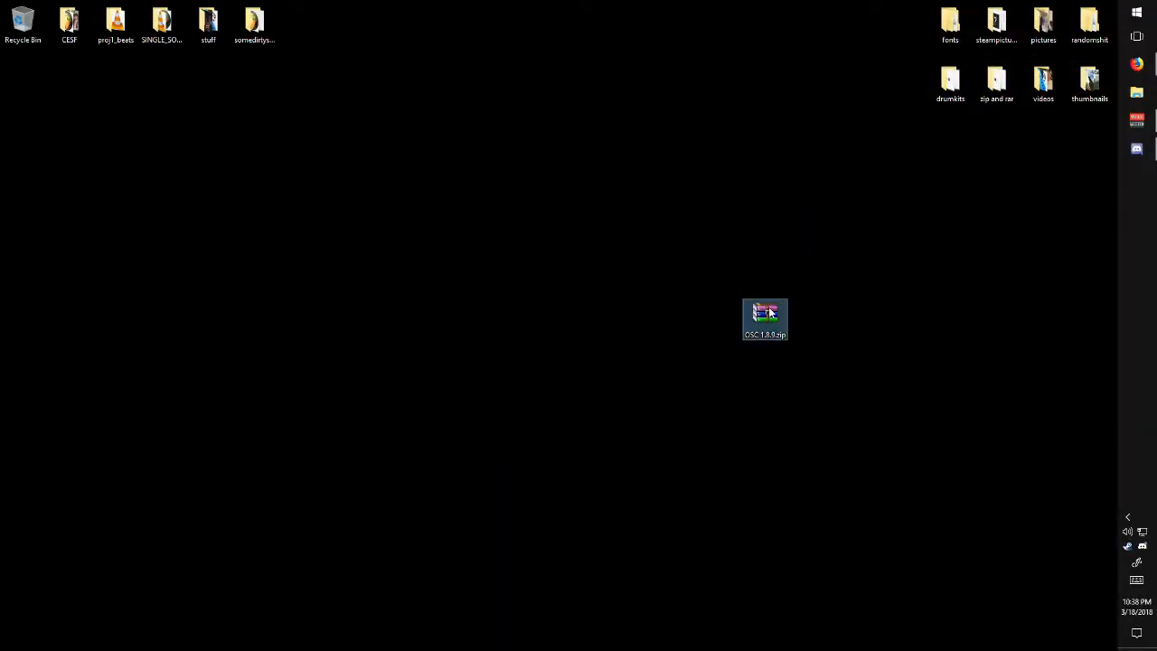
{"action": "double_click", "coordinate": [764, 319]}
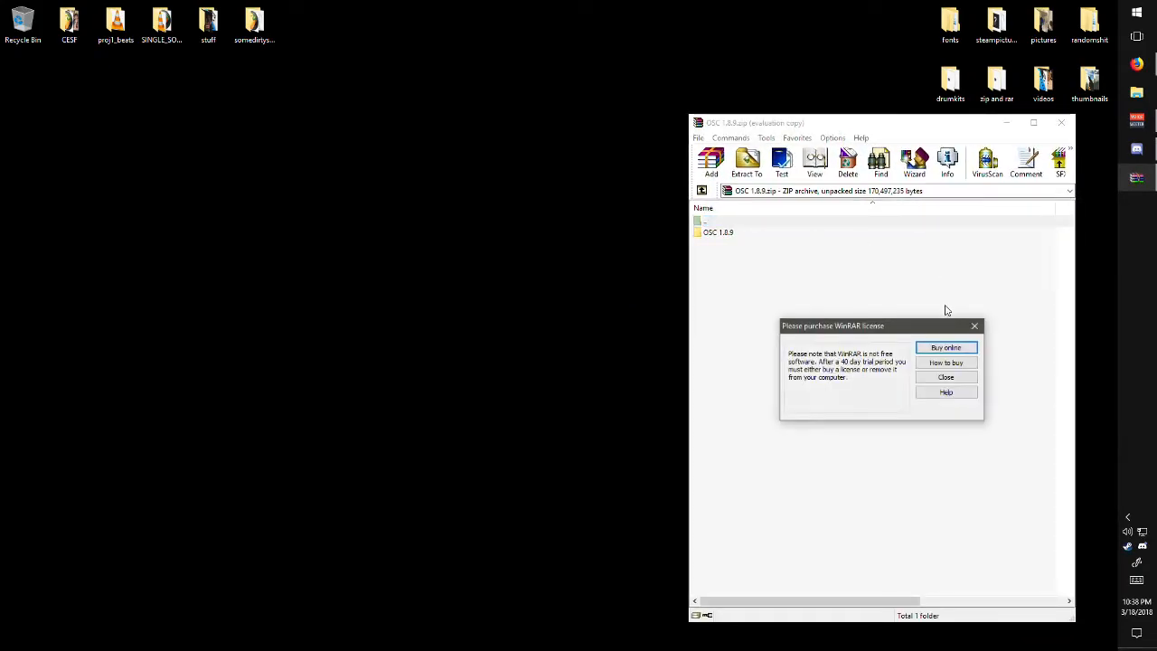
{"action": "left_click", "coordinate": [945, 378]}
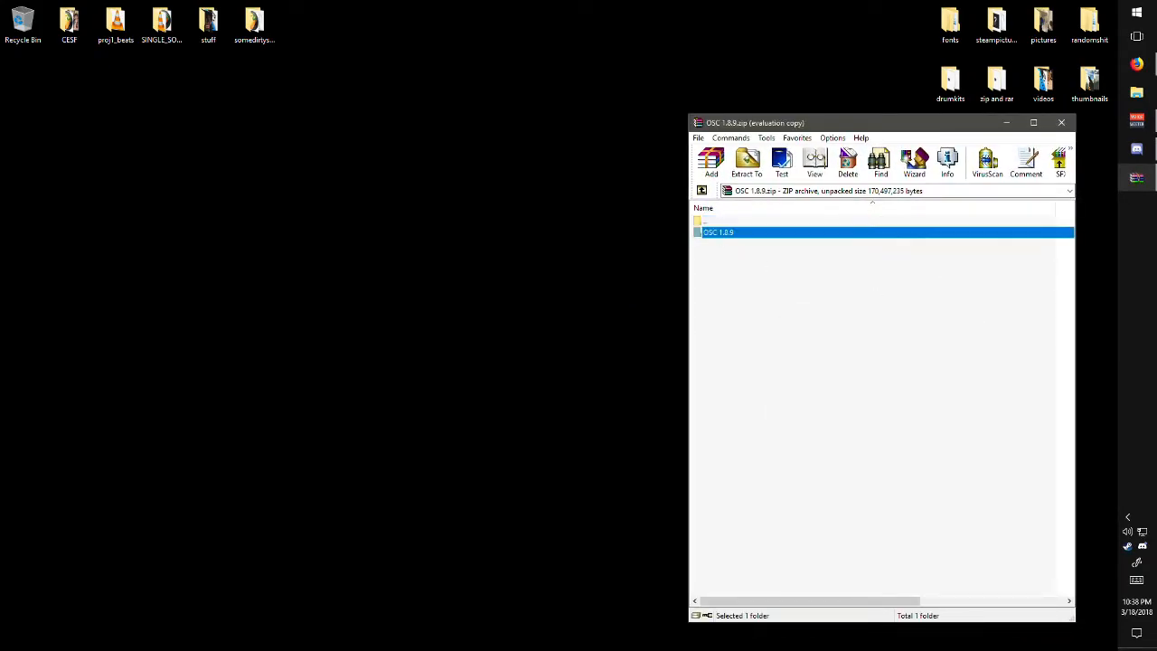
{"action": "left_click", "coordinate": [746, 160]}
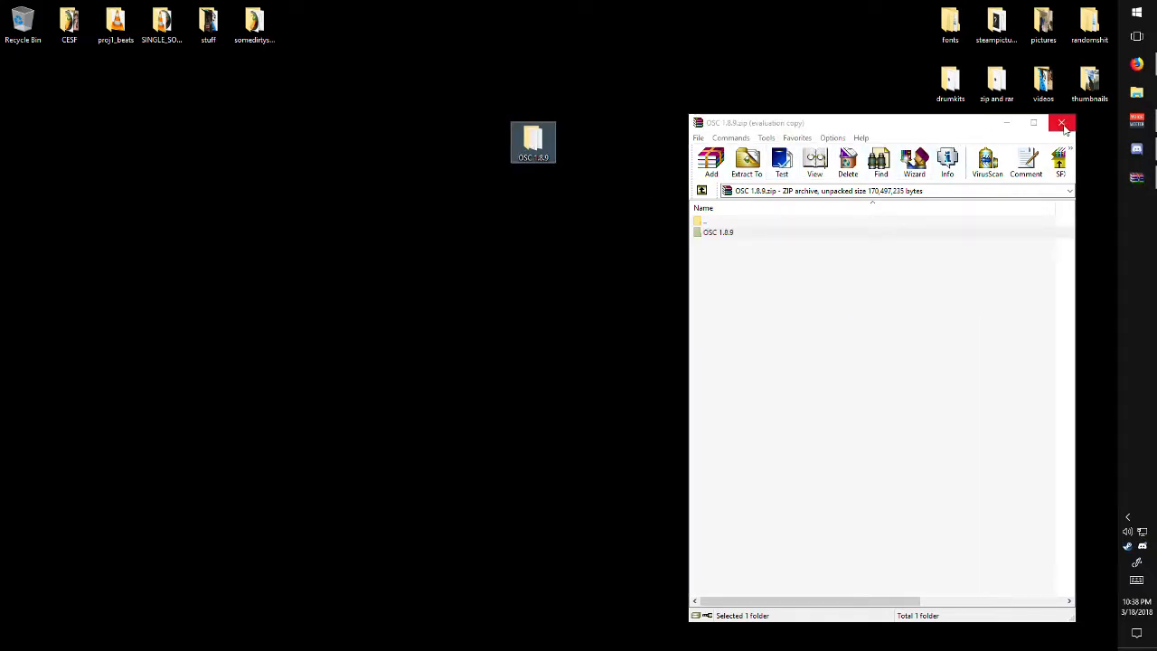
{"action": "left_click", "coordinate": [1063, 123]}
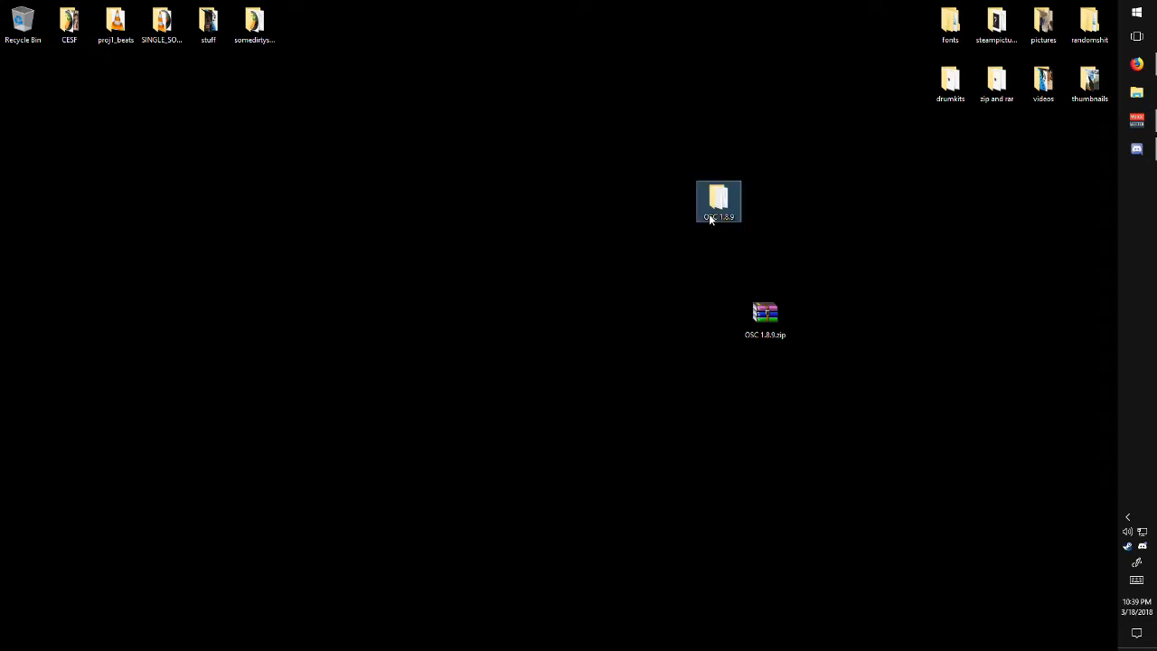
Step: Run the OSC application from the extracted OSC 1.8.9 folder and close Explorer
{"action": "double_click", "coordinate": [720, 201]}
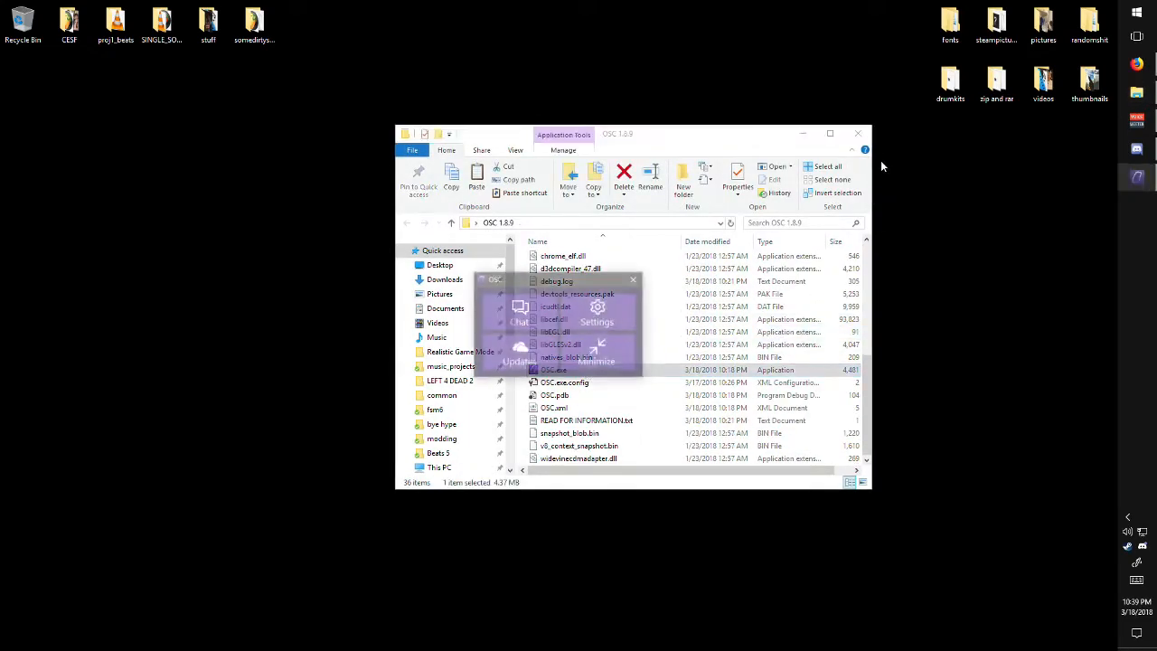
{"action": "left_click", "coordinate": [857, 134]}
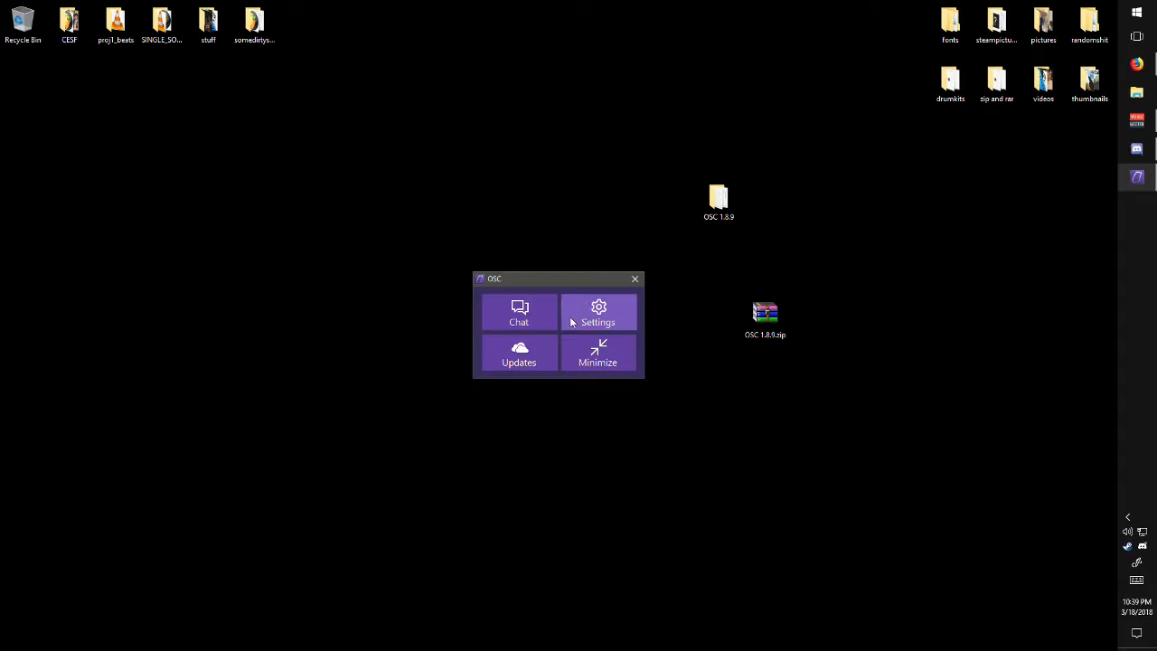
{"action": "left_click", "coordinate": [519, 353]}
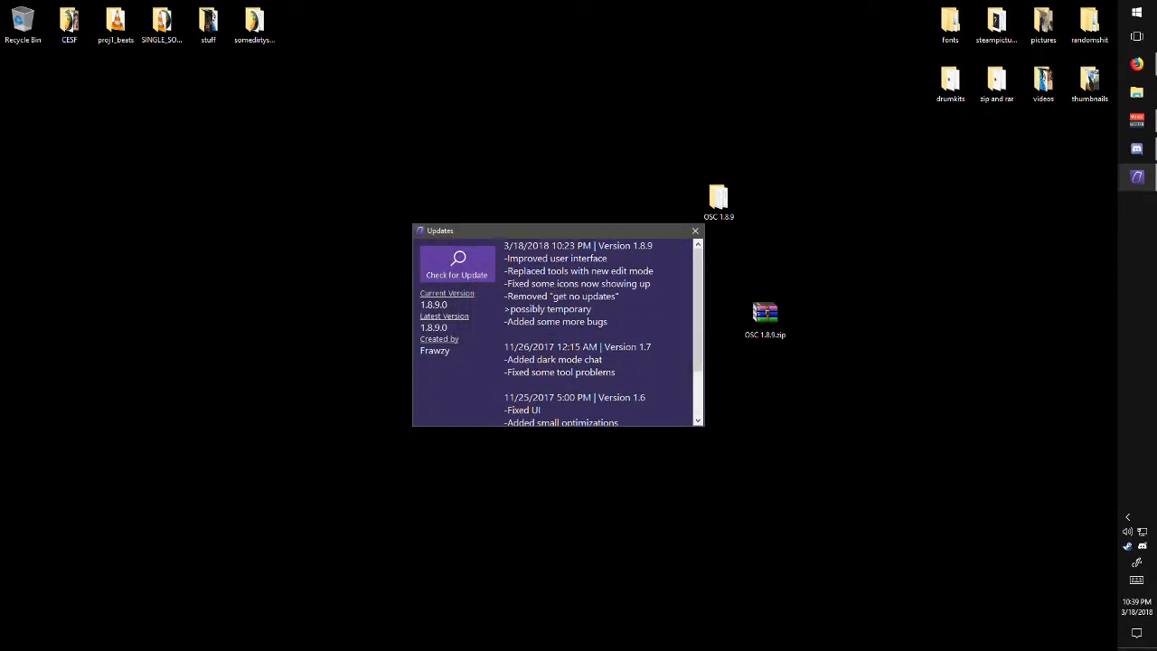
{"action": "scroll", "scroll_direction": "down", "scroll_amount": 3}
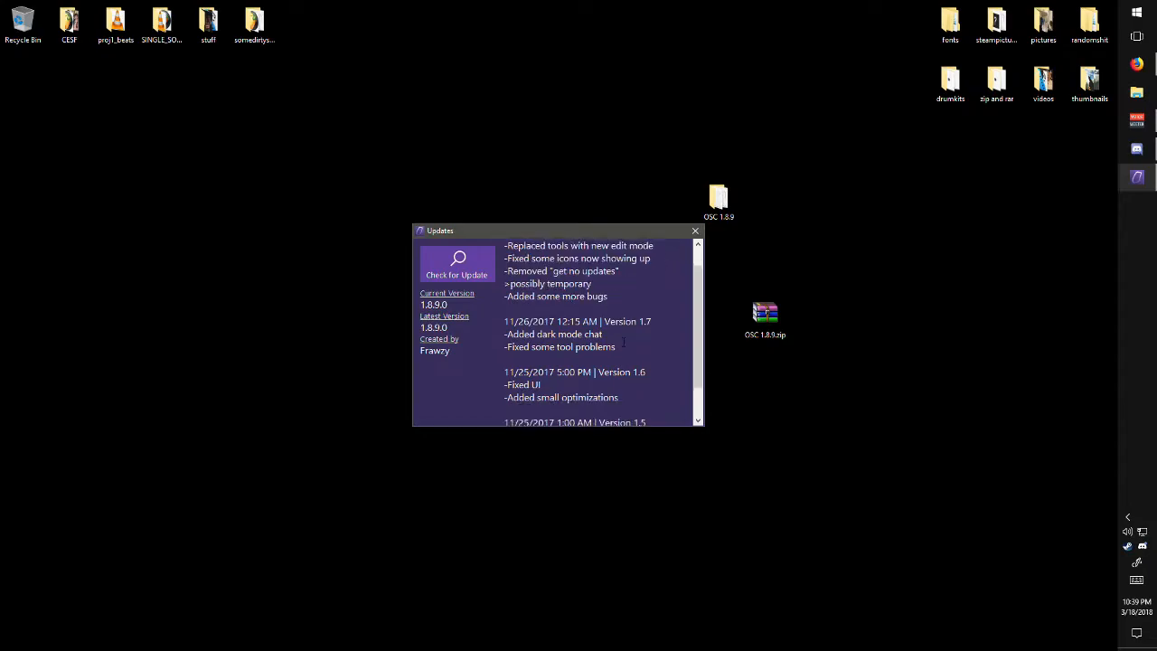
{"action": "left_click", "coordinate": [694, 232]}
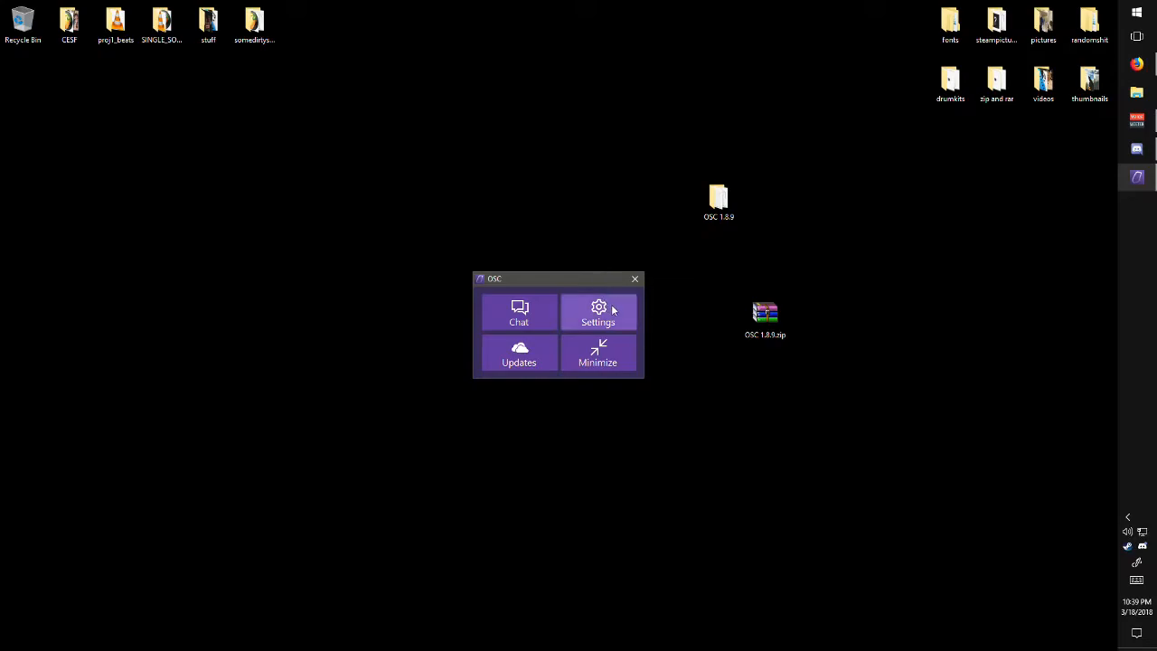
{"action": "left_click", "coordinate": [596, 311]}
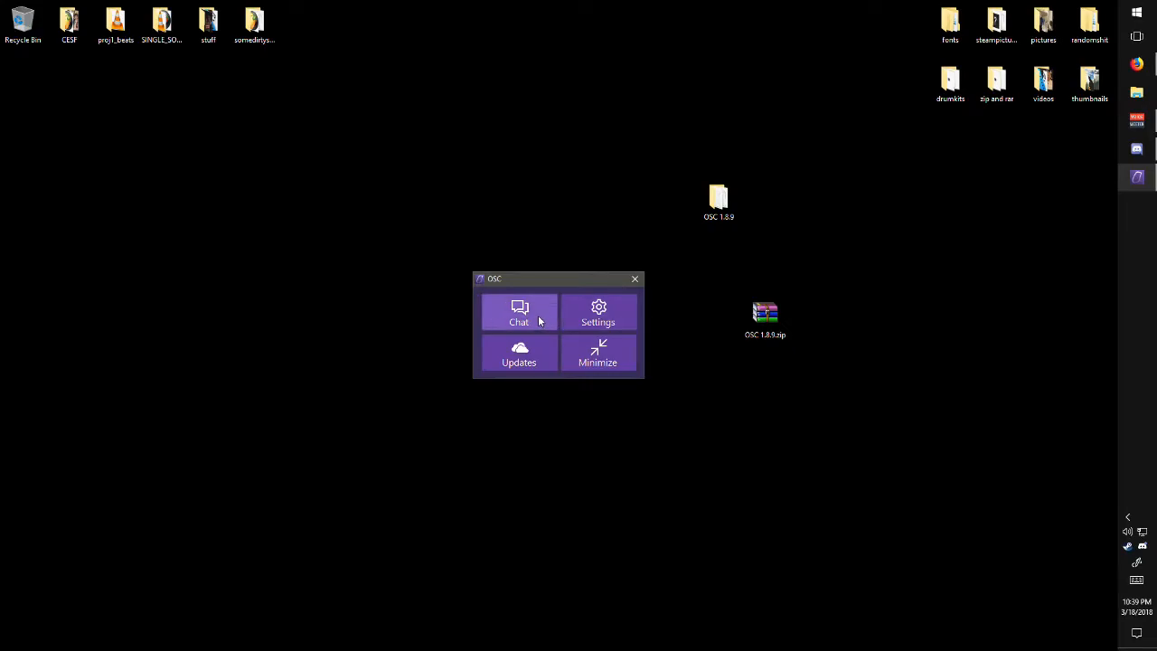
Step: Start the Twitch chat overlay for channel 'su' entered after twitch.tv/
{"action": "left_click", "coordinate": [519, 314]}
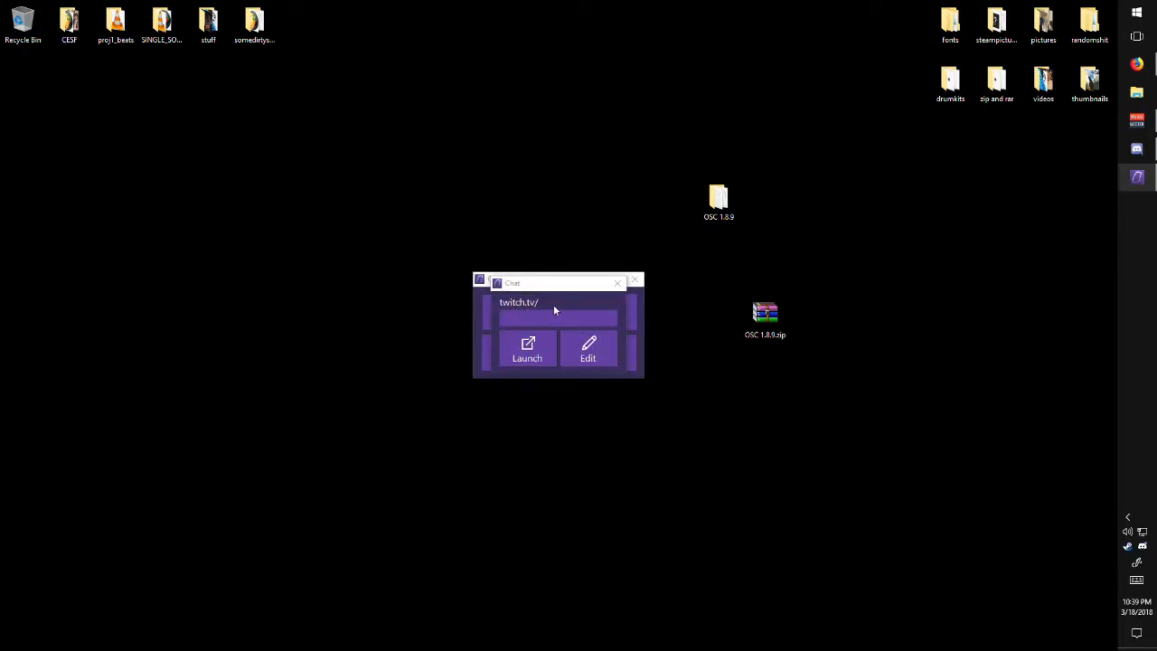
{"action": "type", "text": "summ1tu"}
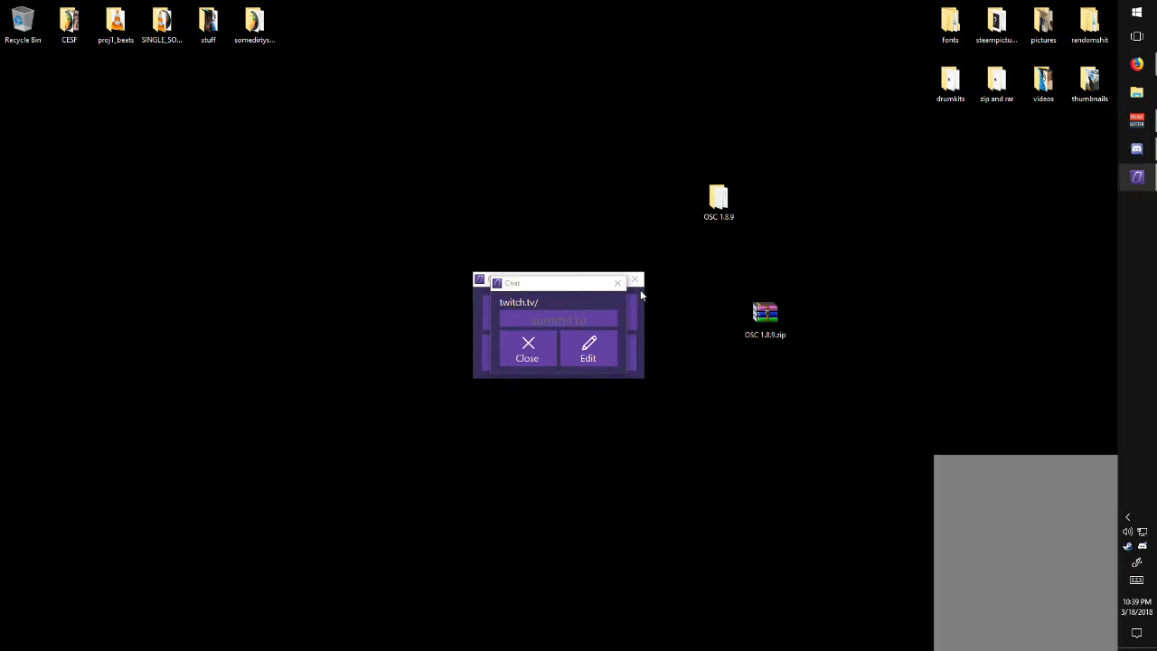
{"action": "mouse_move", "coordinate": [1054, 537]}
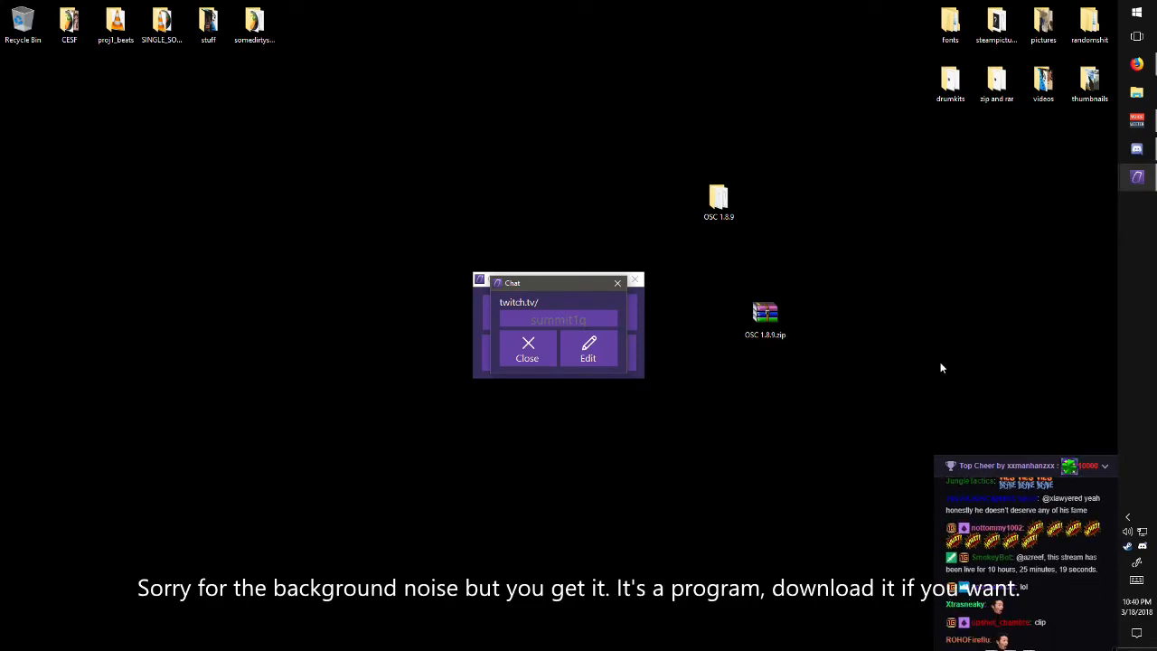
Step: Close the Chat setup window, leaving the live Twitch overlay at bottom right
{"action": "scroll", "scroll_direction": "down", "scroll_amount": 3}
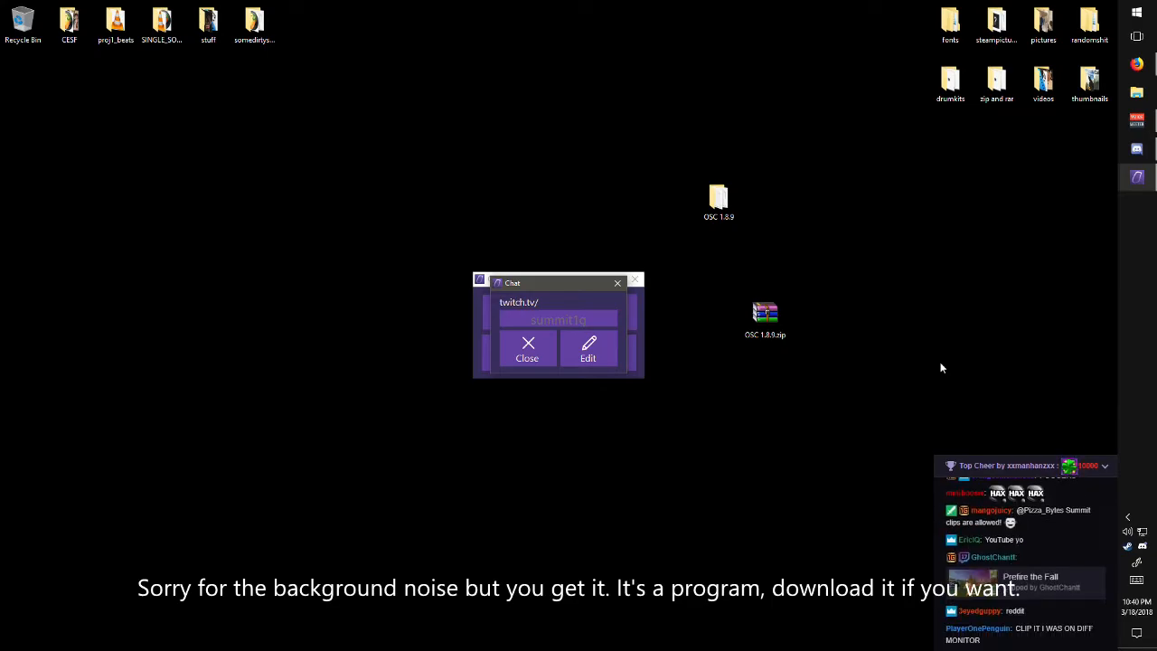
{"action": "scroll", "scroll_direction": "down", "scroll_amount": 3}
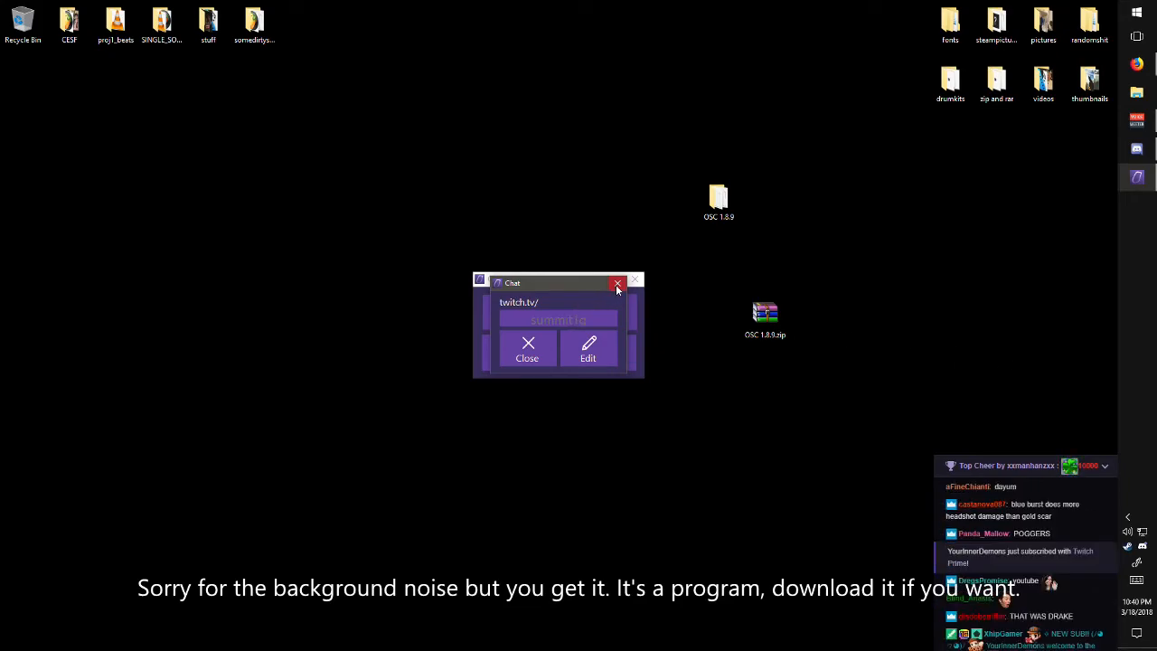
{"action": "left_click", "coordinate": [618, 282]}
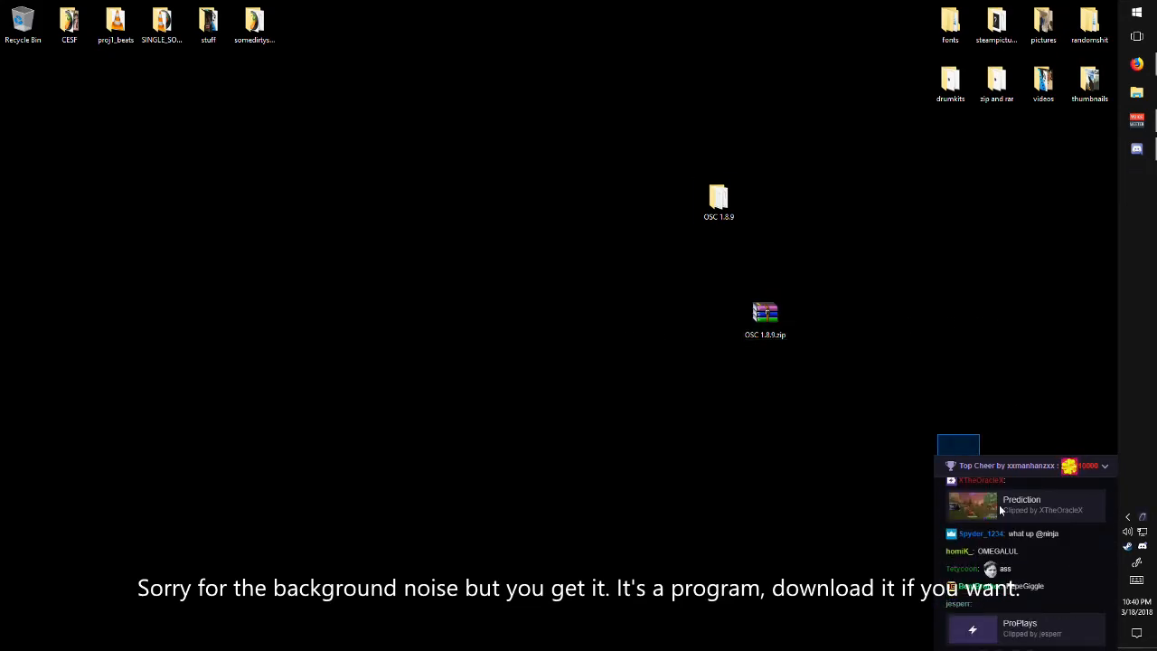